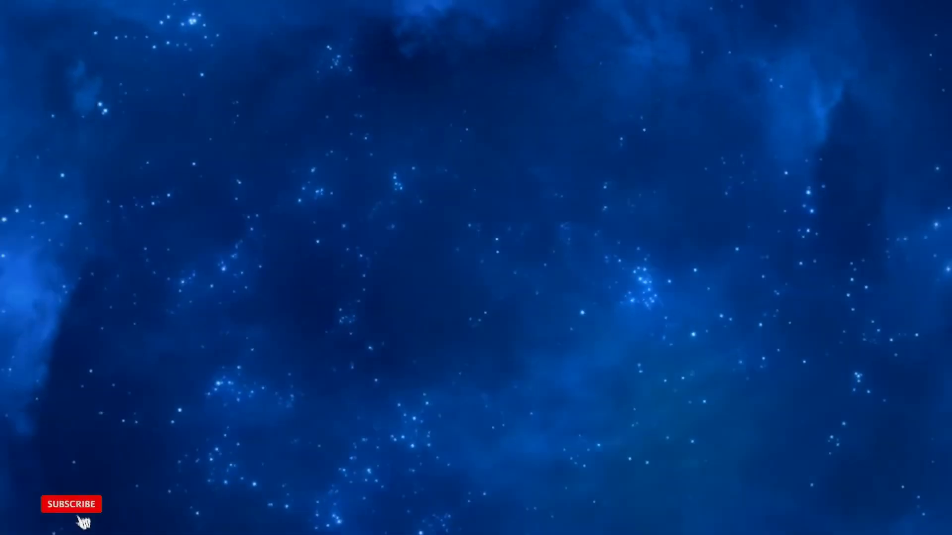
{"action": "left_click", "coordinate": [69, 504]}
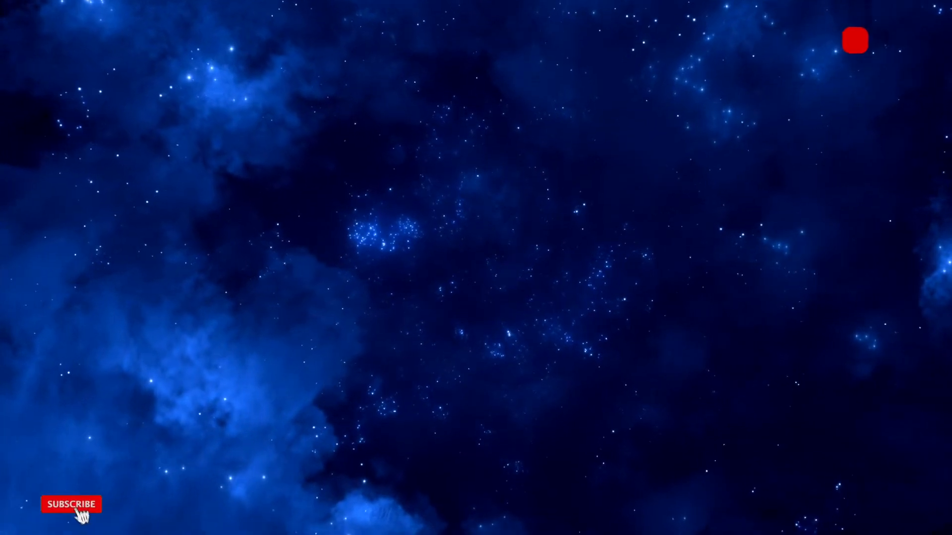
{"action": "left_click", "coordinate": [69, 503]}
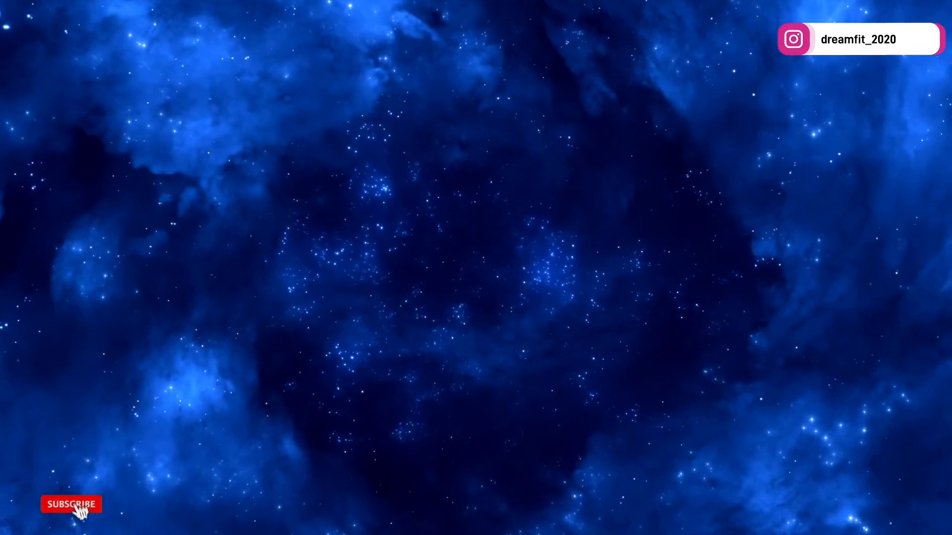
{"action": "left_click", "coordinate": [70, 504]}
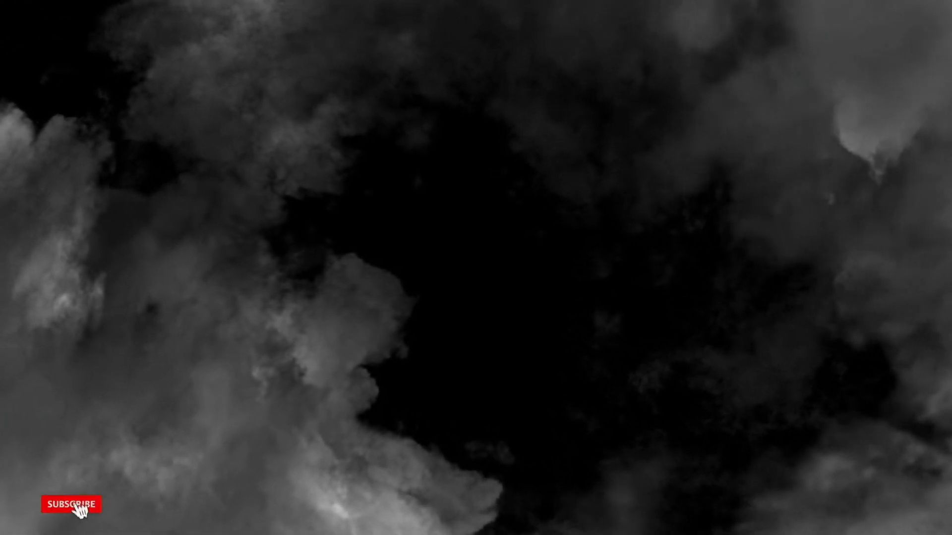
{"action": "left_click", "coordinate": [68, 505]}
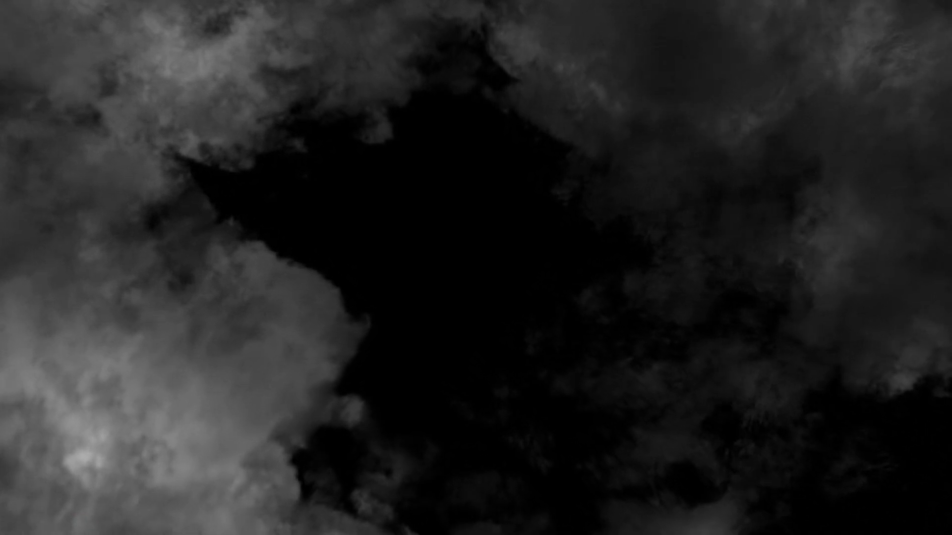
{"action": "left_click", "coordinate": [71, 504]}
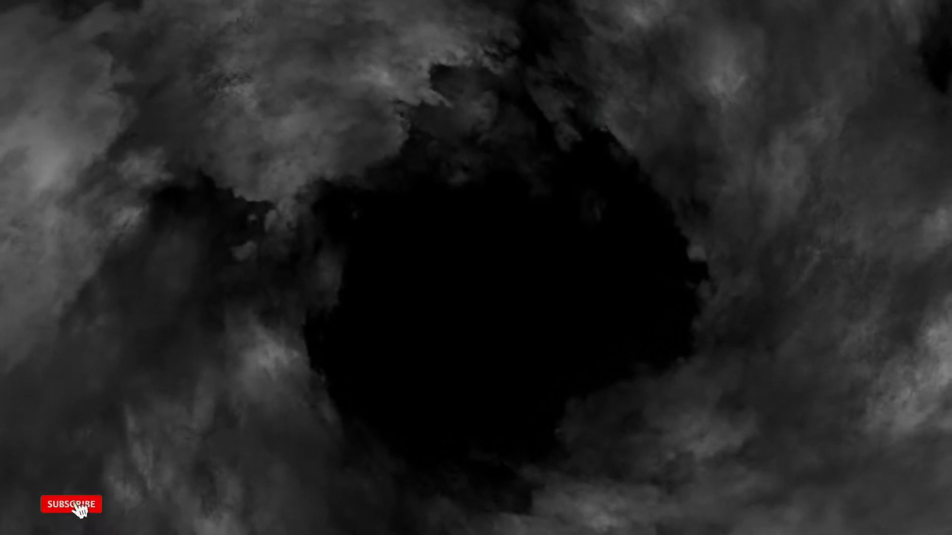
{"action": "left_click", "coordinate": [68, 505]}
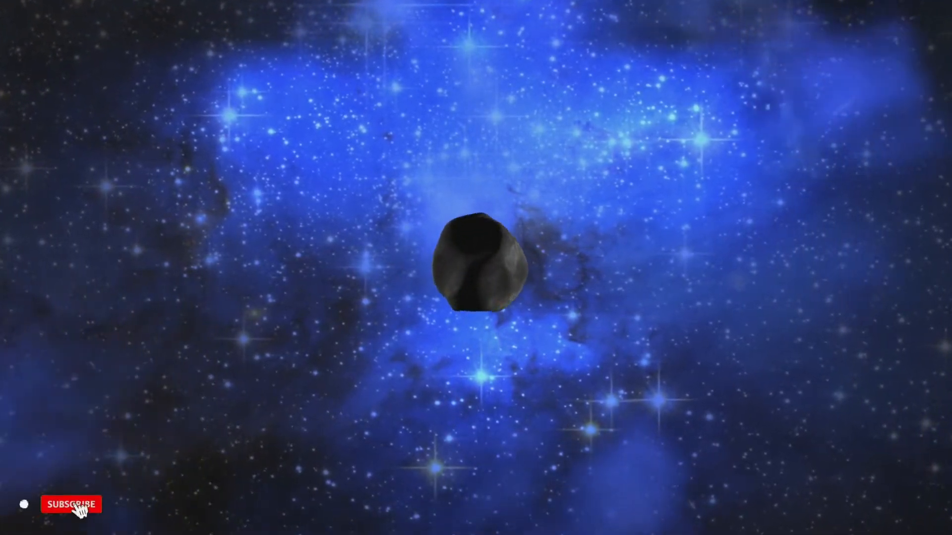
{"action": "left_click", "coordinate": [70, 504]}
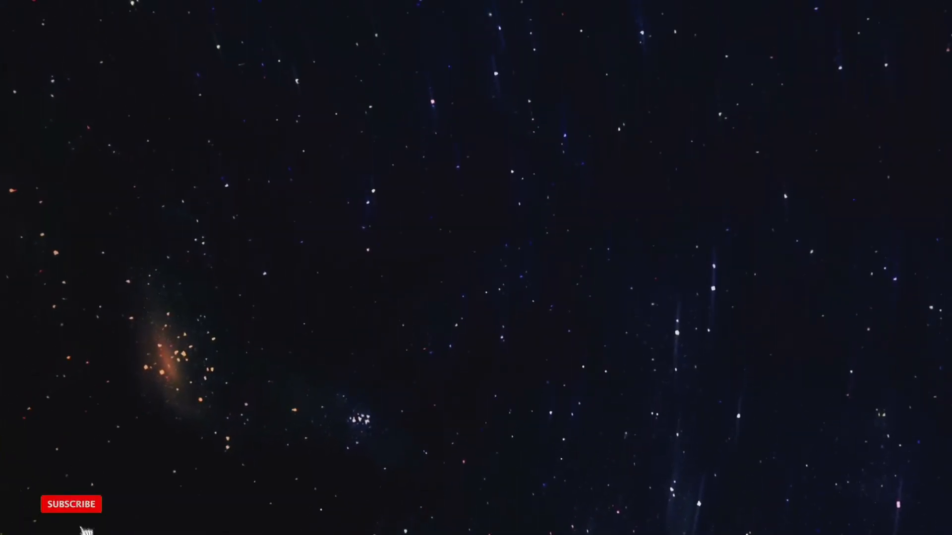
{"action": "left_click", "coordinate": [71, 503]}
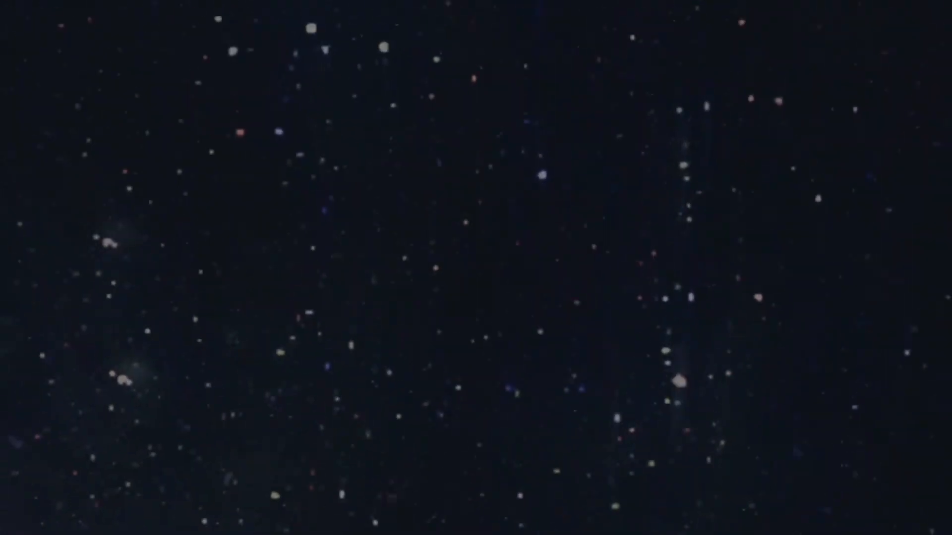
{"action": "left_click", "coordinate": [71, 505]}
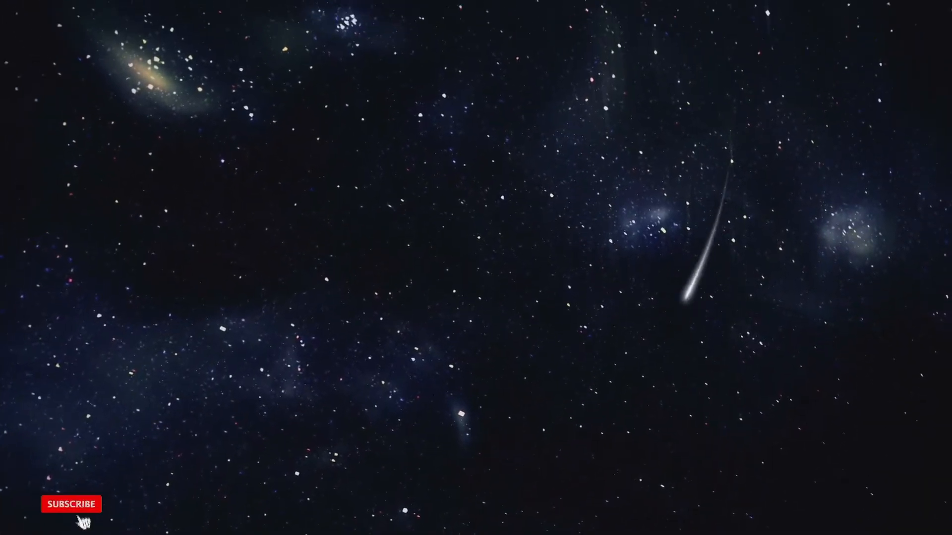
{"action": "left_click", "coordinate": [70, 505]}
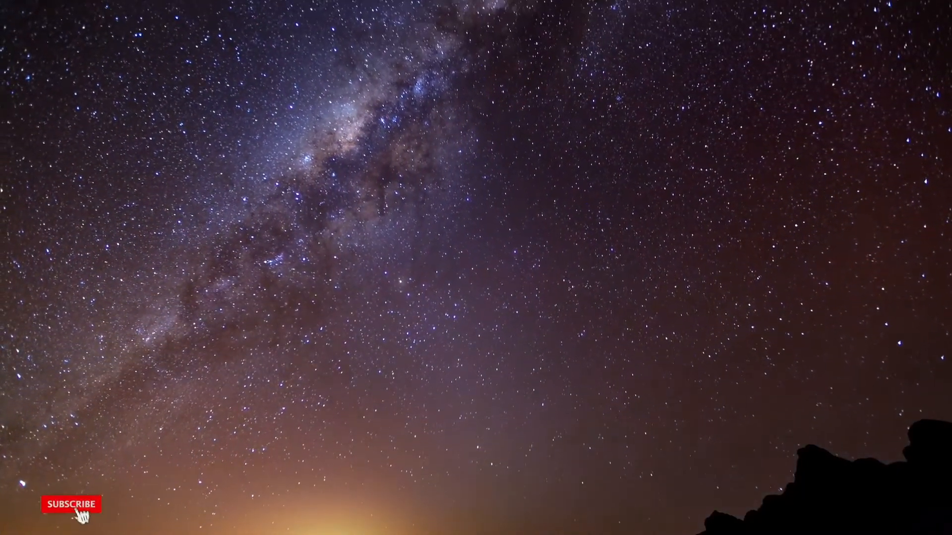
{"action": "left_click", "coordinate": [69, 505]}
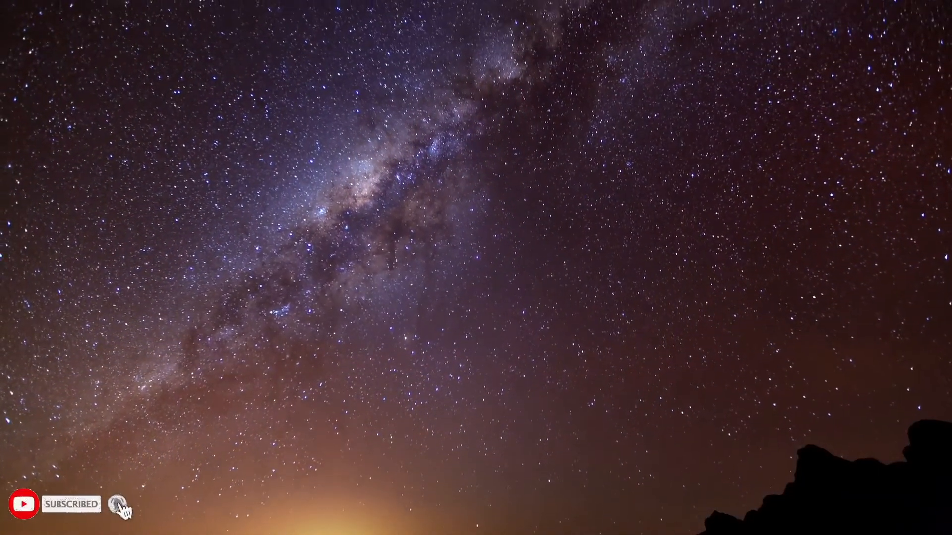
{"action": "left_click", "coordinate": [117, 504]}
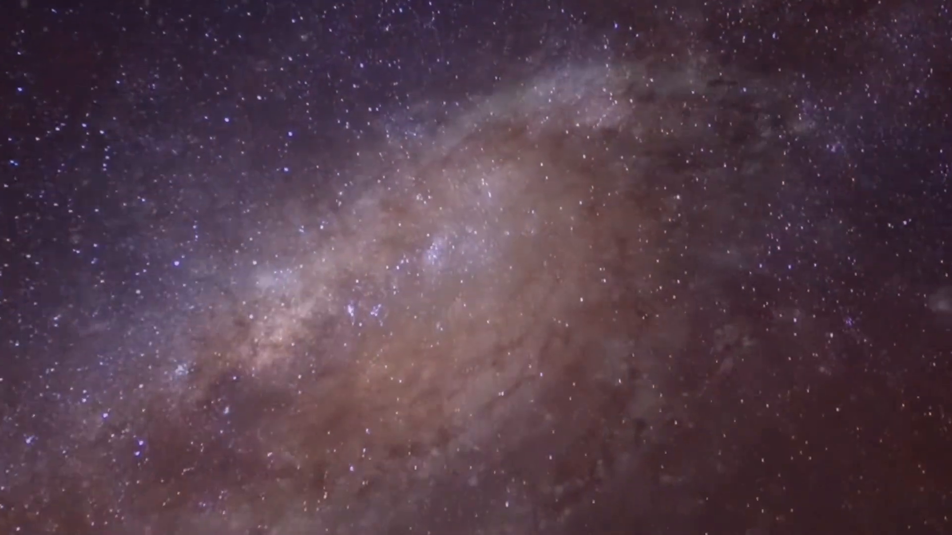
{"action": "left_click", "coordinate": [71, 505]}
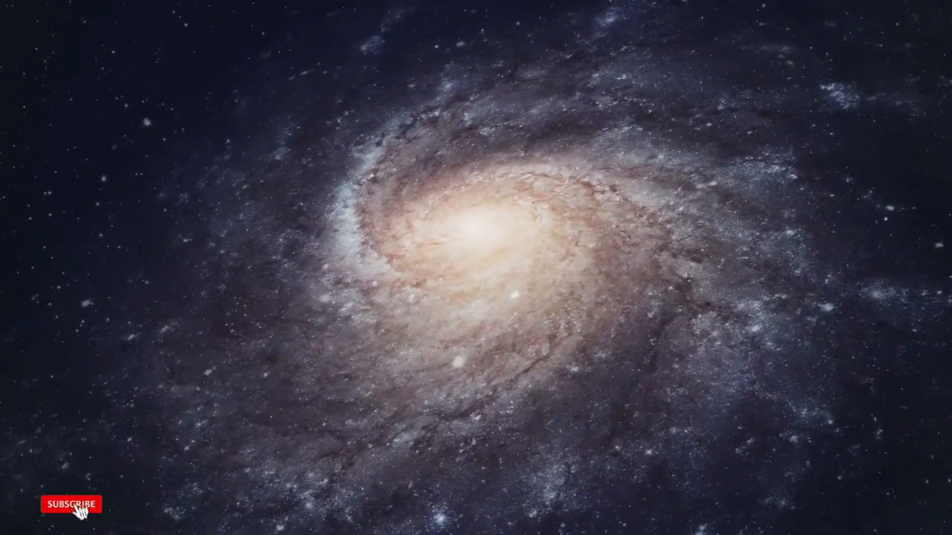
{"action": "left_click", "coordinate": [69, 504]}
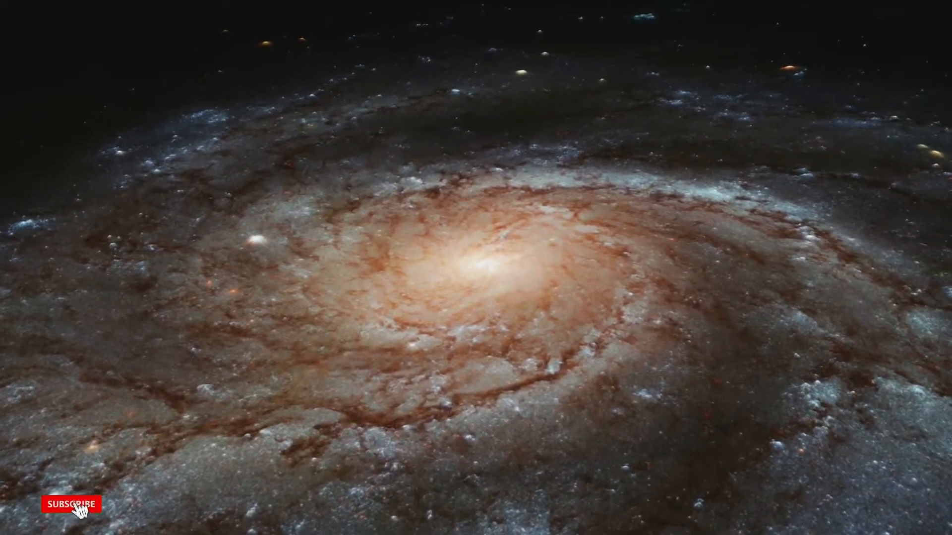
{"action": "left_click", "coordinate": [69, 505]}
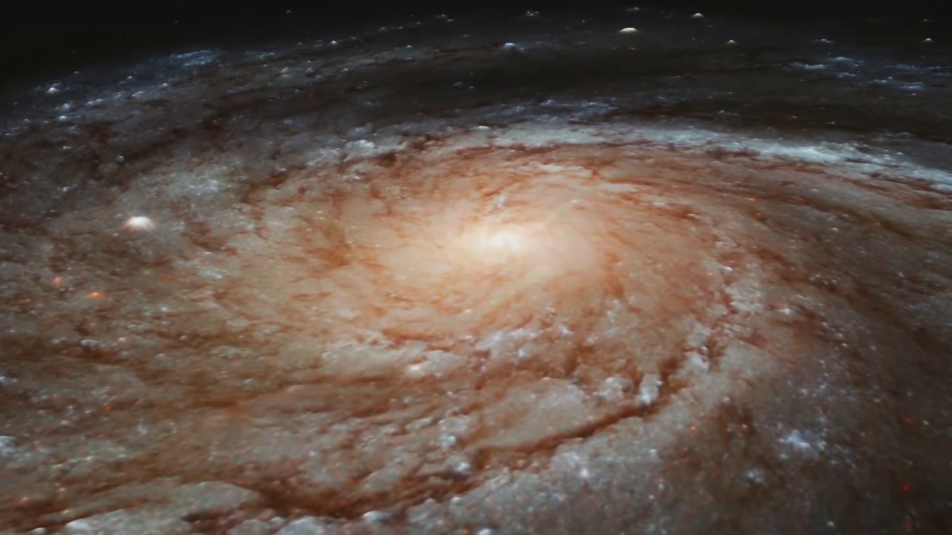
{"action": "left_click", "coordinate": [72, 504]}
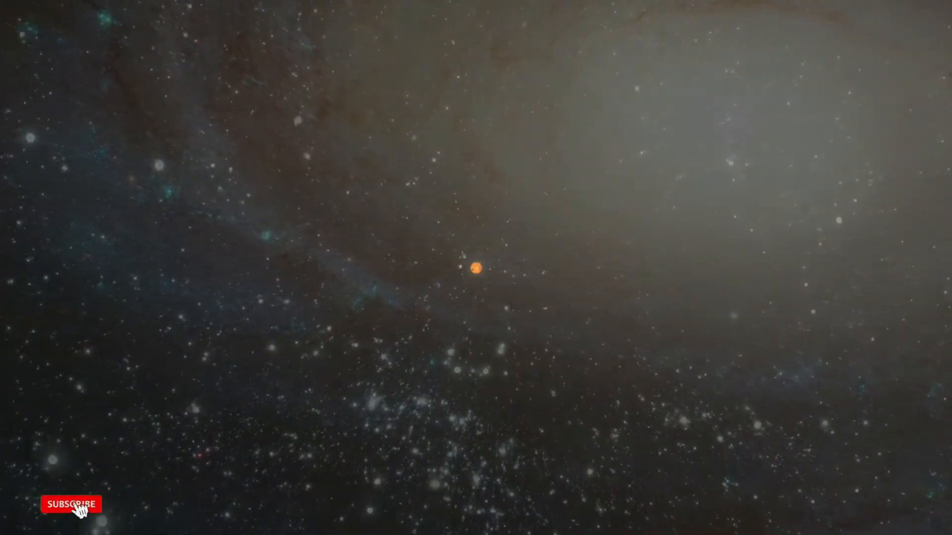
{"action": "left_click", "coordinate": [69, 505]}
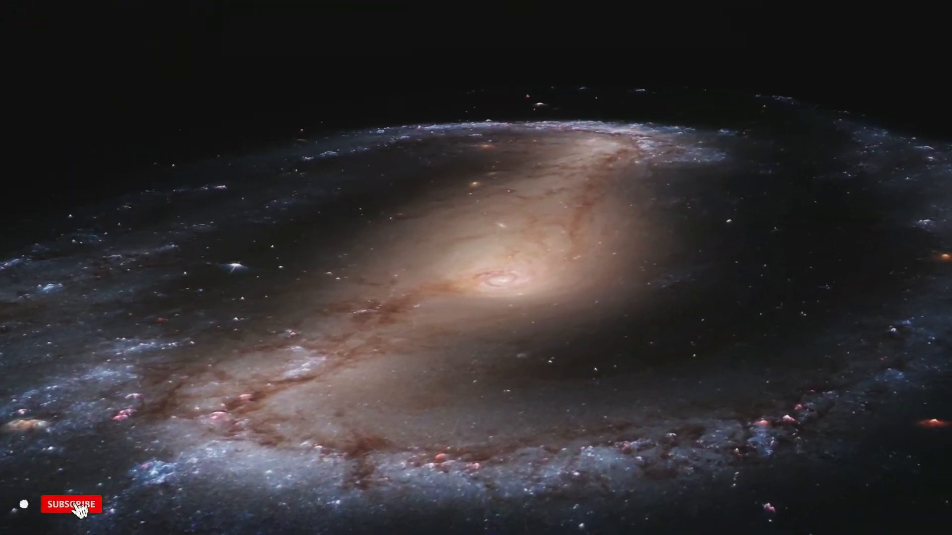
{"action": "left_click", "coordinate": [69, 504]}
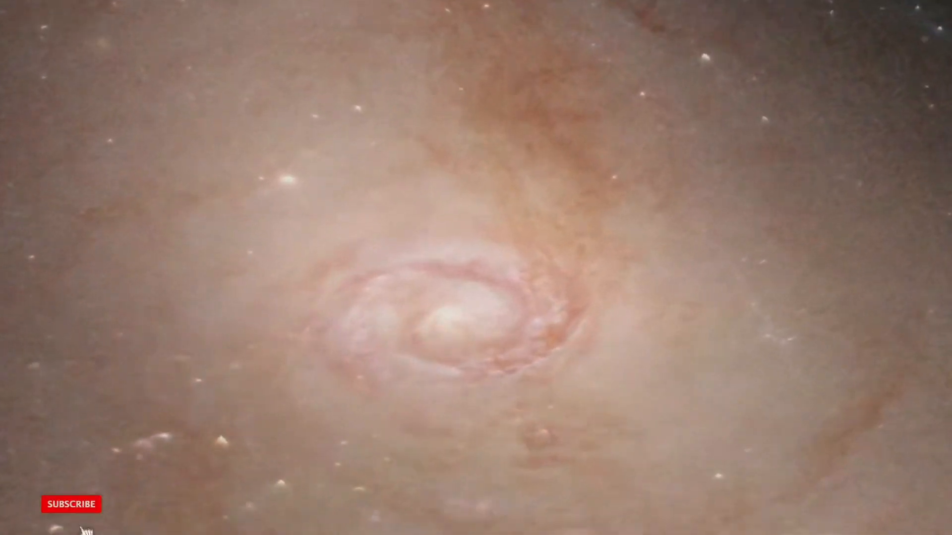
{"action": "left_click", "coordinate": [72, 503]}
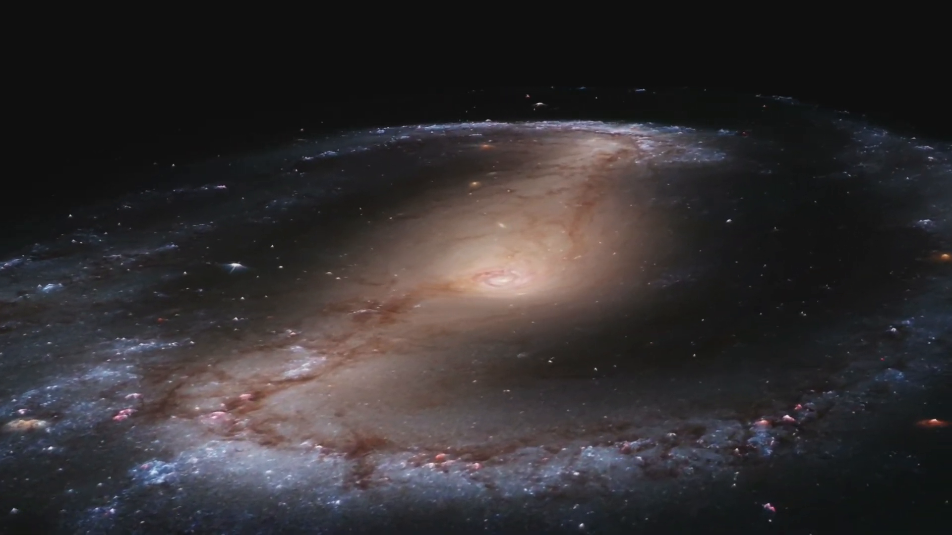
{"action": "left_click", "coordinate": [72, 502]}
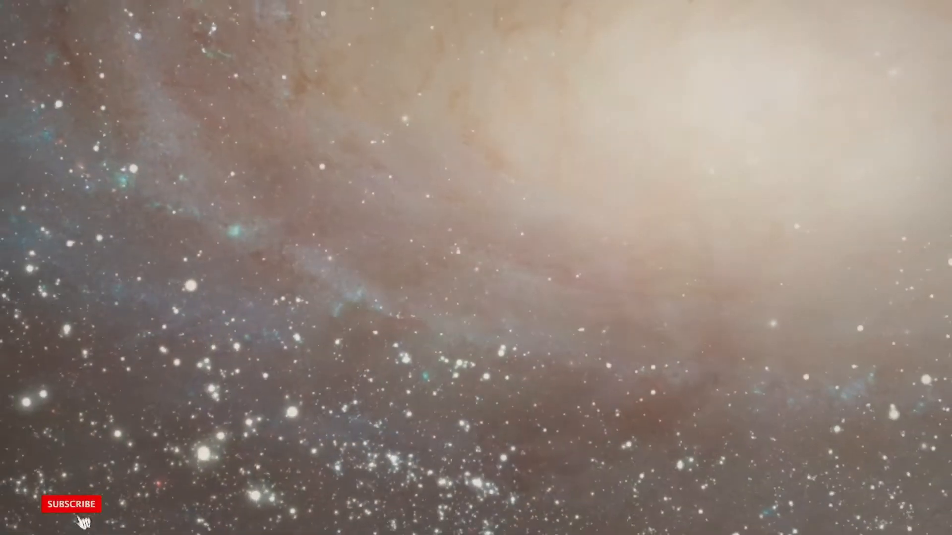
{"action": "left_click", "coordinate": [69, 505]}
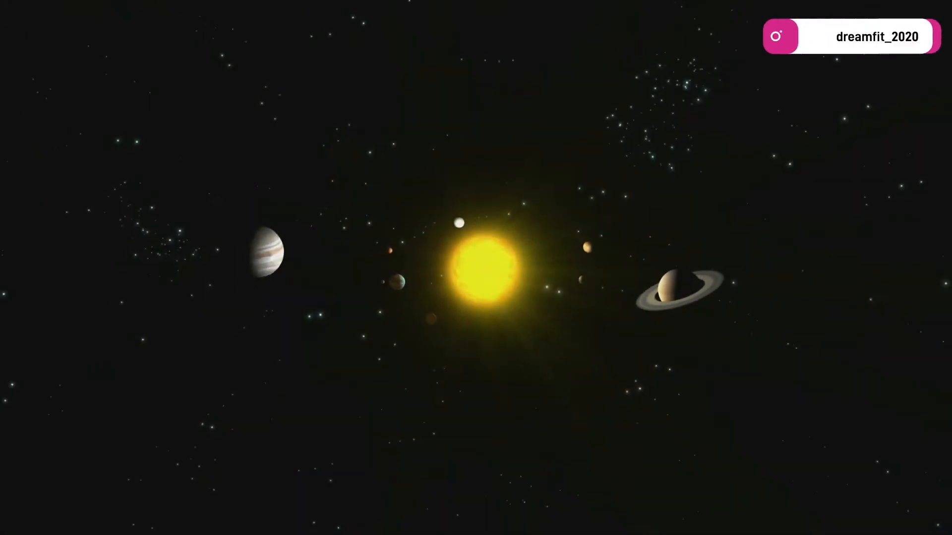
{"action": "left_click", "coordinate": [69, 505]}
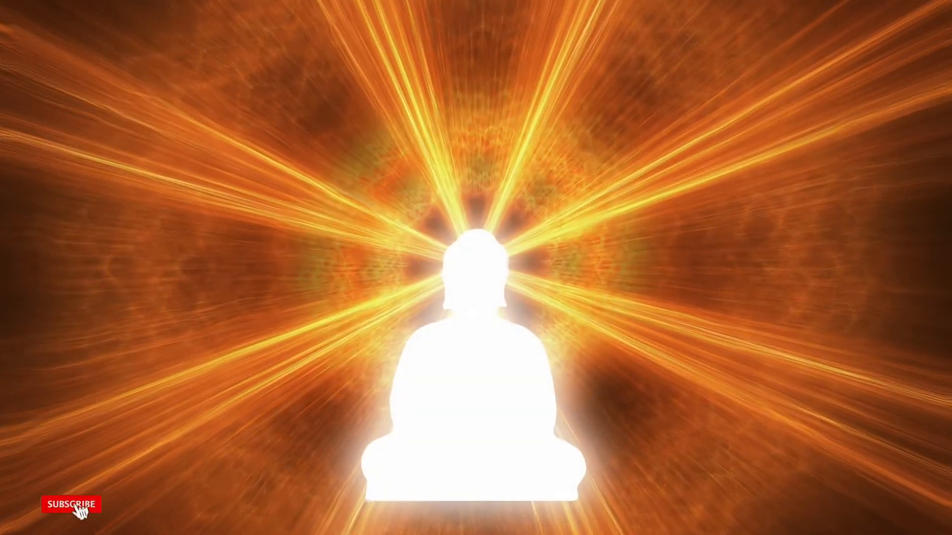
{"action": "left_click", "coordinate": [67, 507]}
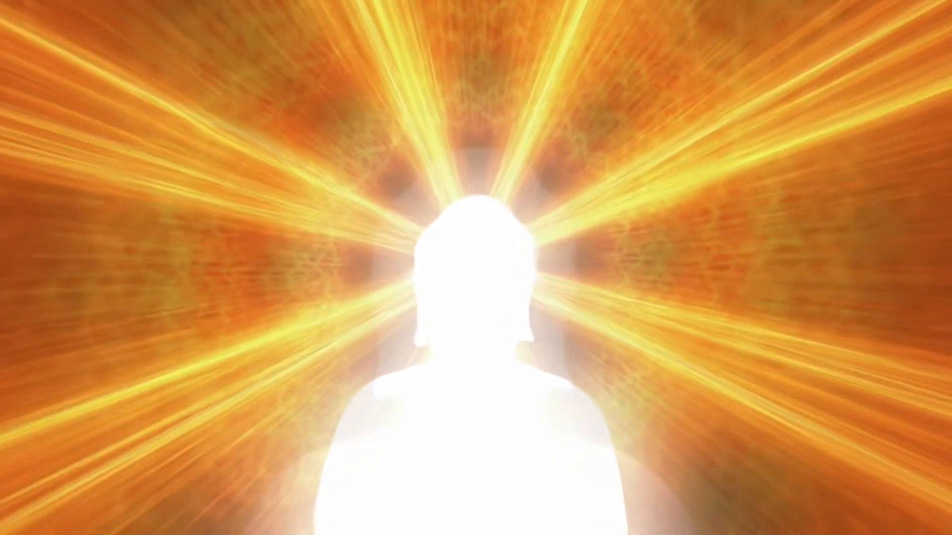
{"action": "left_click", "coordinate": [70, 504]}
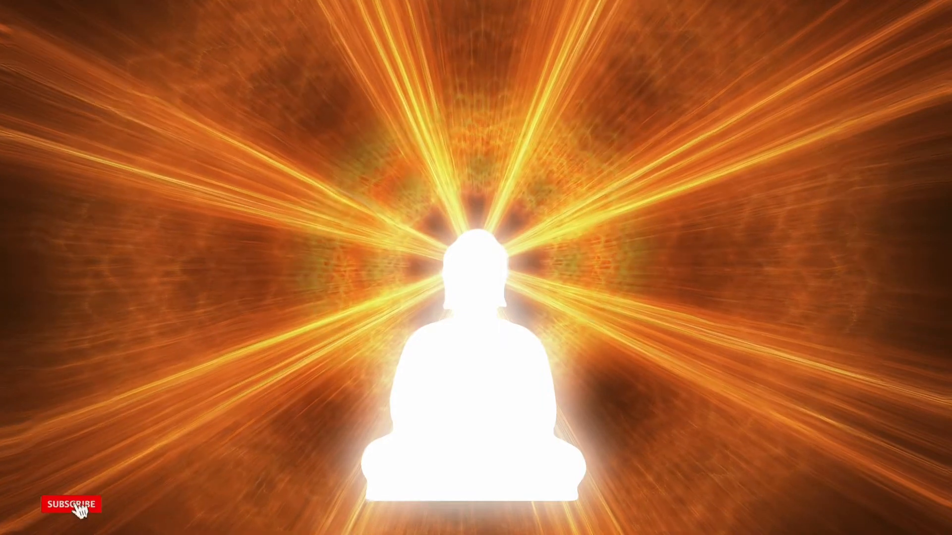
{"action": "left_click", "coordinate": [68, 505]}
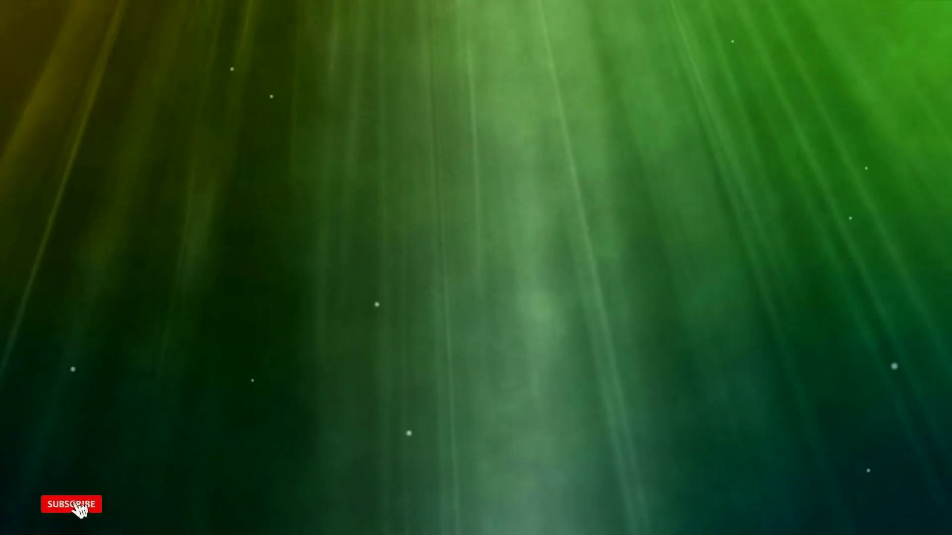
{"action": "left_click", "coordinate": [71, 505]}
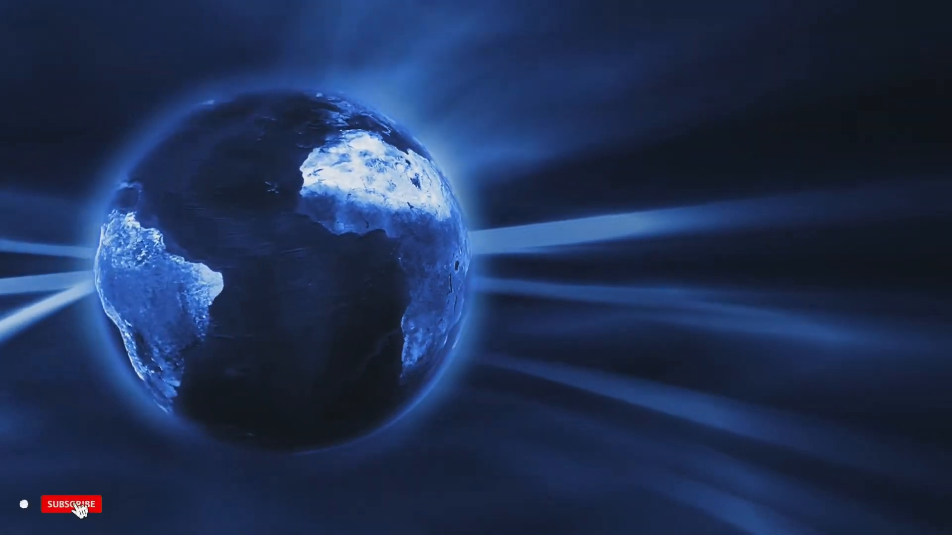
{"action": "left_click", "coordinate": [70, 505]}
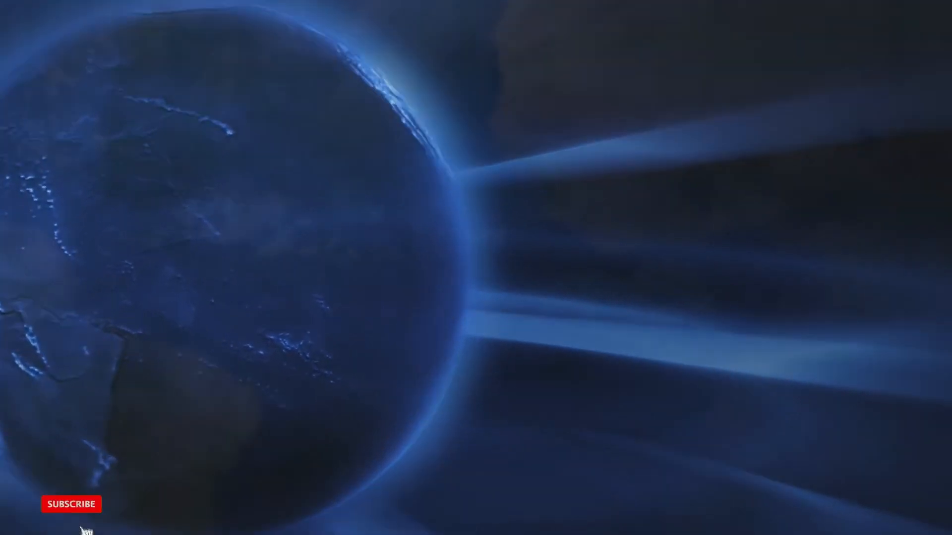
{"action": "left_click", "coordinate": [69, 505]}
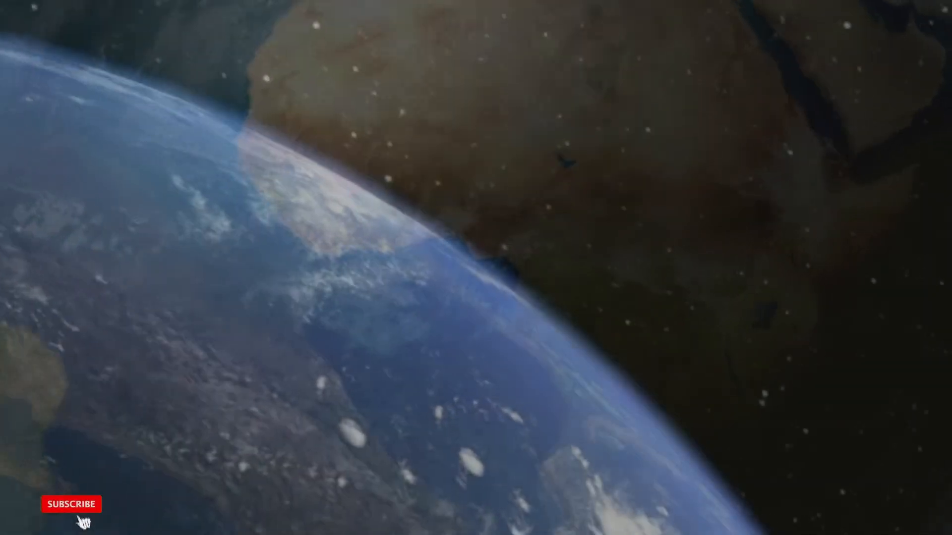
{"action": "left_click", "coordinate": [69, 504]}
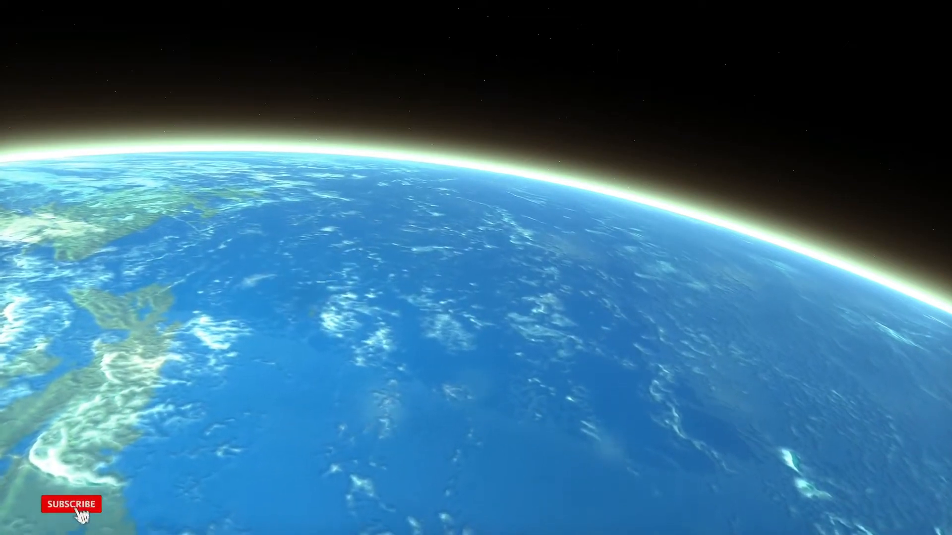
{"action": "left_click", "coordinate": [68, 505]}
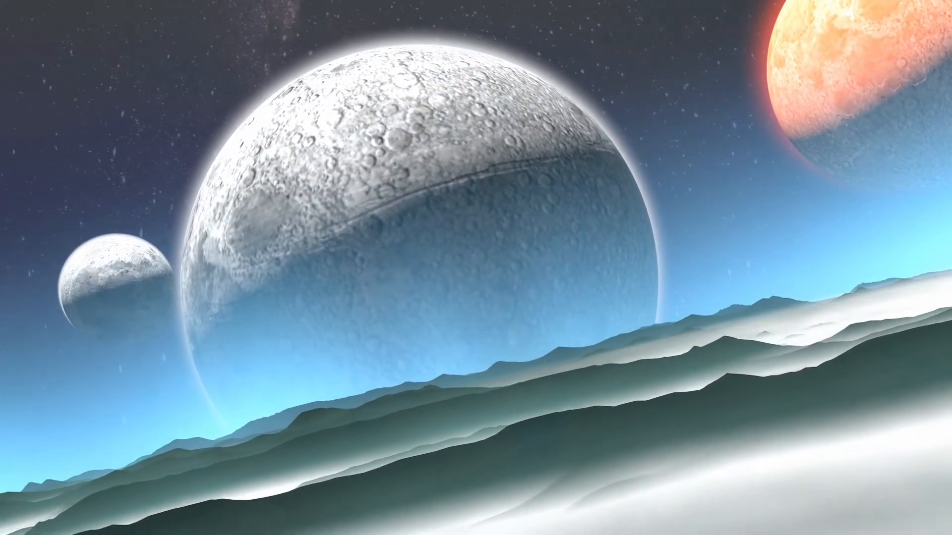
{"action": "left_click", "coordinate": [68, 504]}
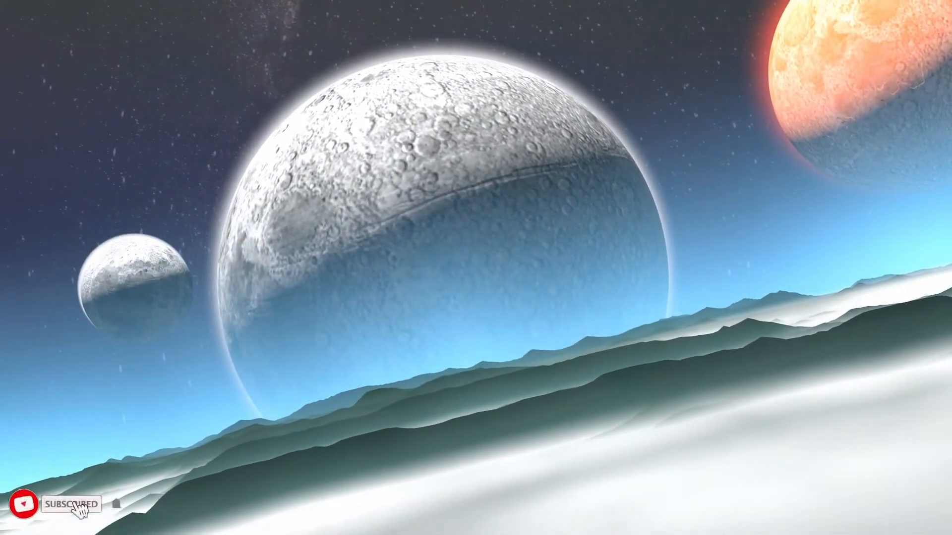
{"action": "left_click", "coordinate": [72, 505]}
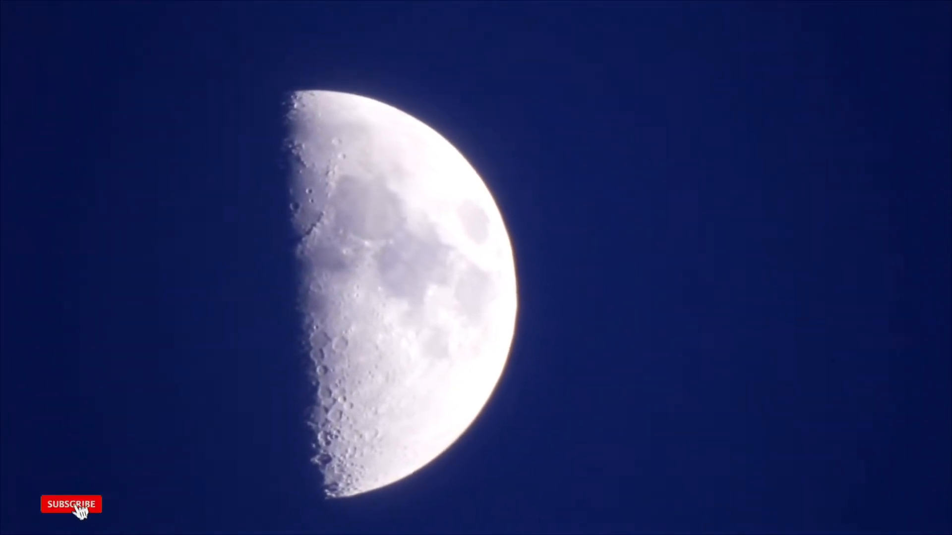
{"action": "left_click", "coordinate": [70, 505]}
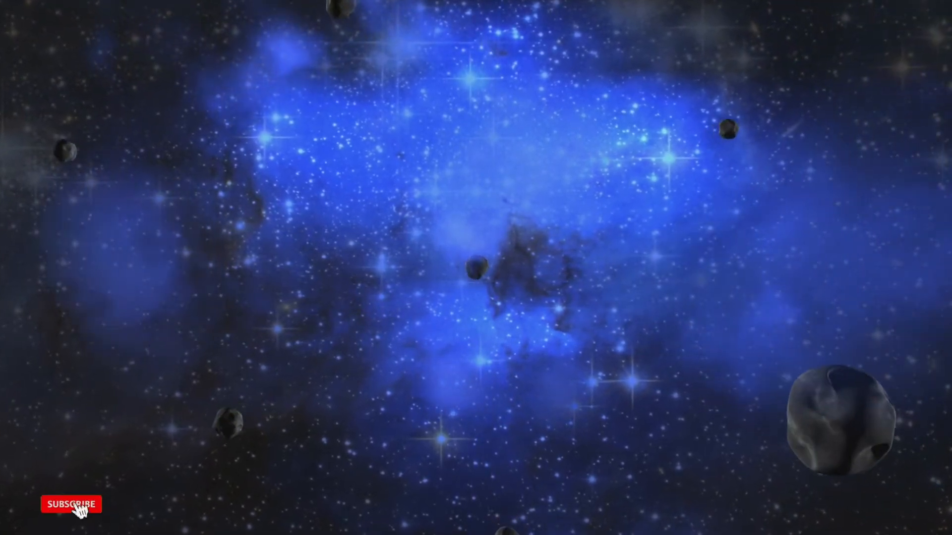
{"action": "left_click", "coordinate": [68, 505]}
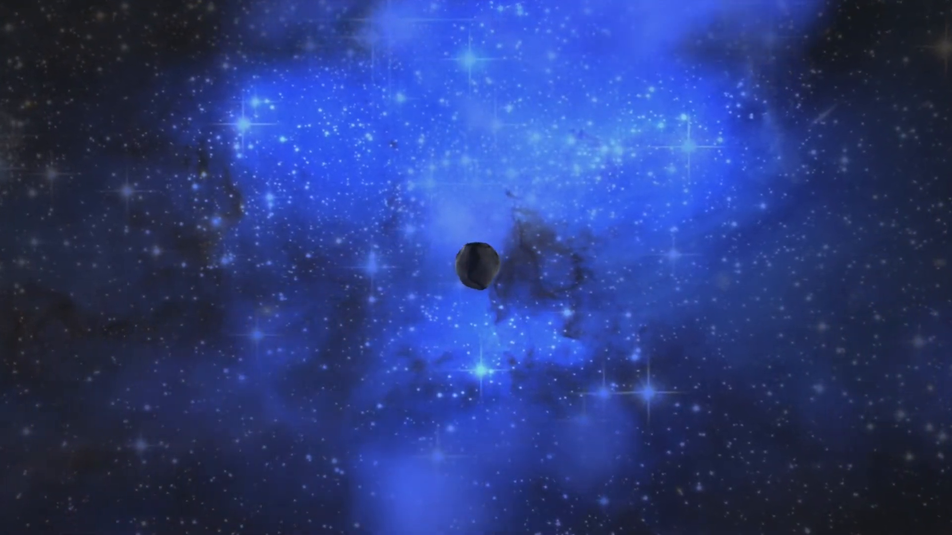
{"action": "left_click", "coordinate": [72, 505]}
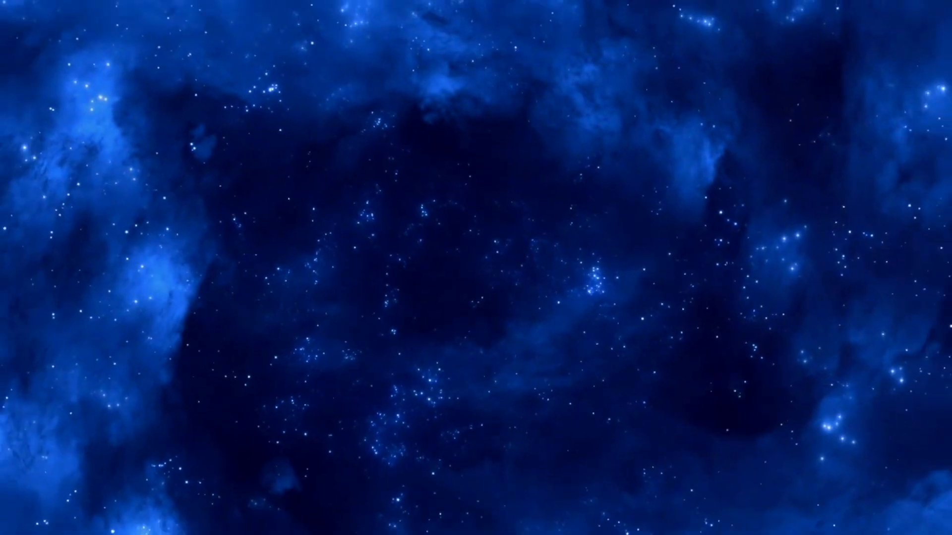
{"action": "left_click", "coordinate": [72, 504]}
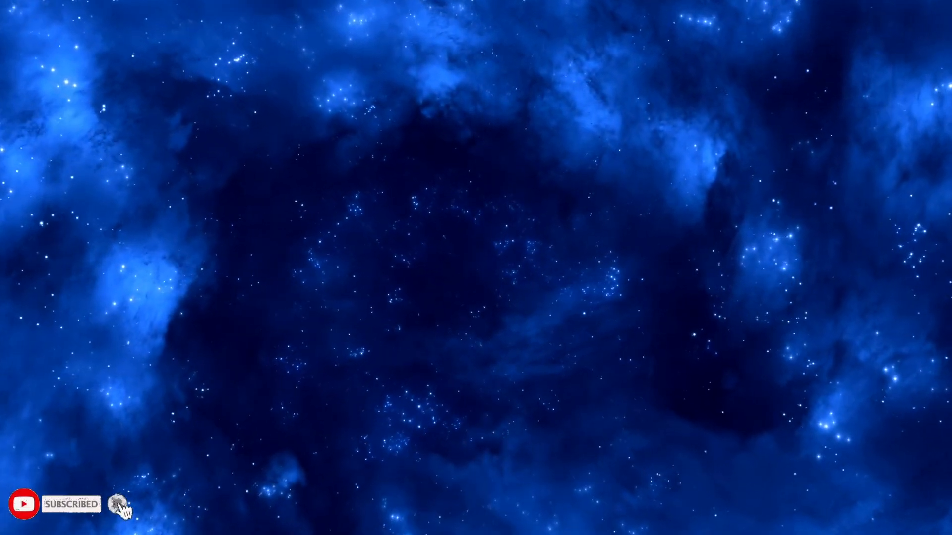
{"action": "left_click", "coordinate": [118, 505]}
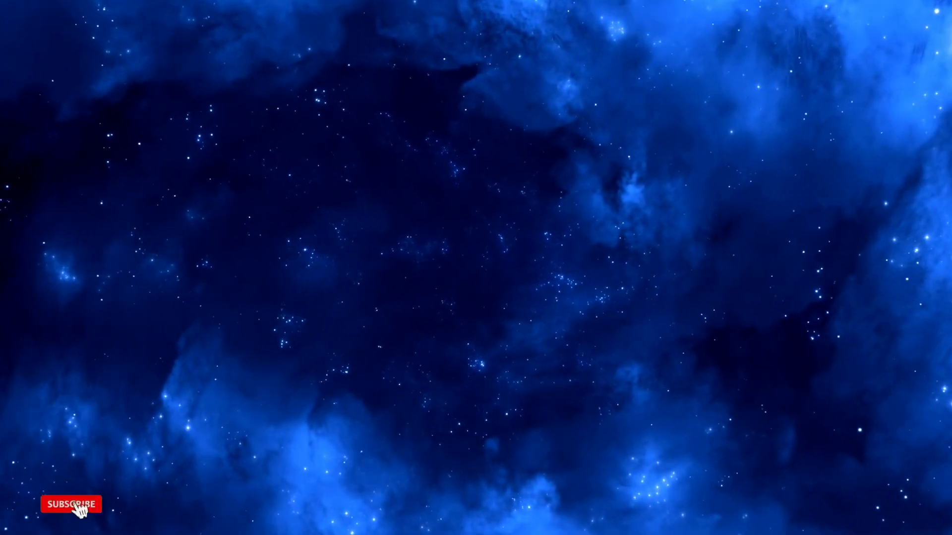
{"action": "left_click", "coordinate": [68, 505]}
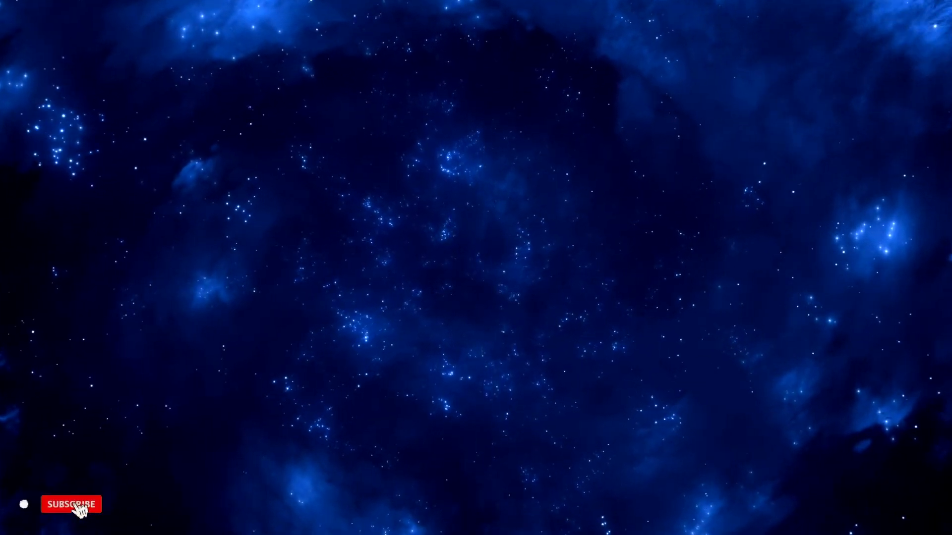
{"action": "left_click", "coordinate": [71, 505]}
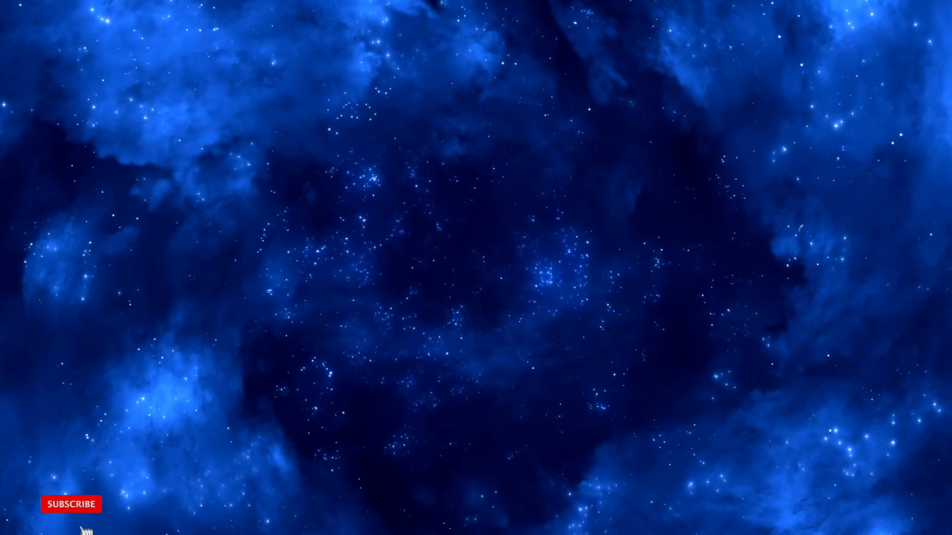
{"action": "left_click", "coordinate": [69, 504]}
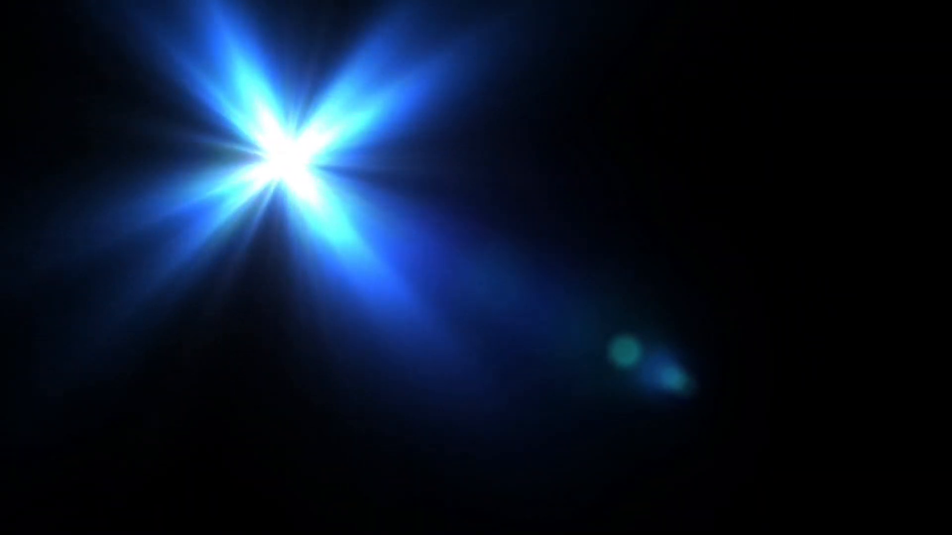
{"action": "left_click", "coordinate": [70, 505]}
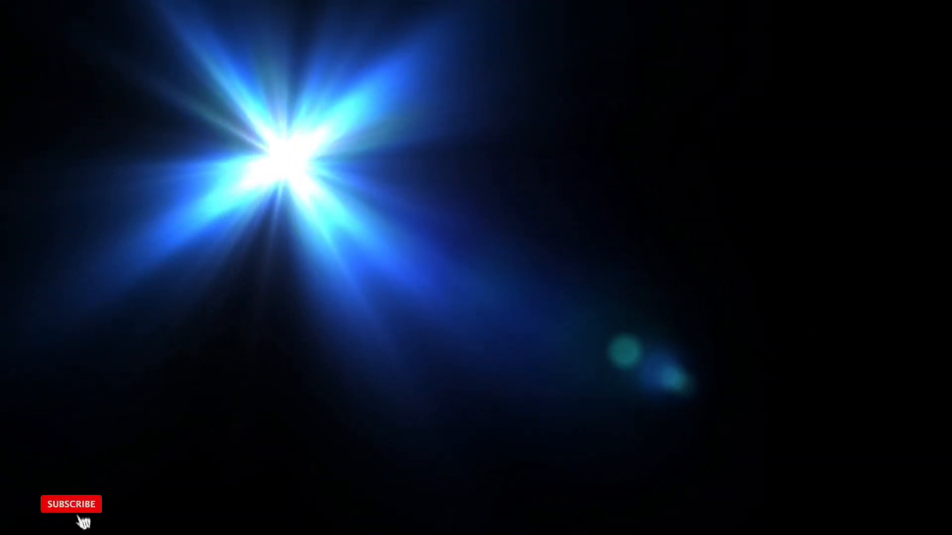
{"action": "left_click", "coordinate": [70, 504]}
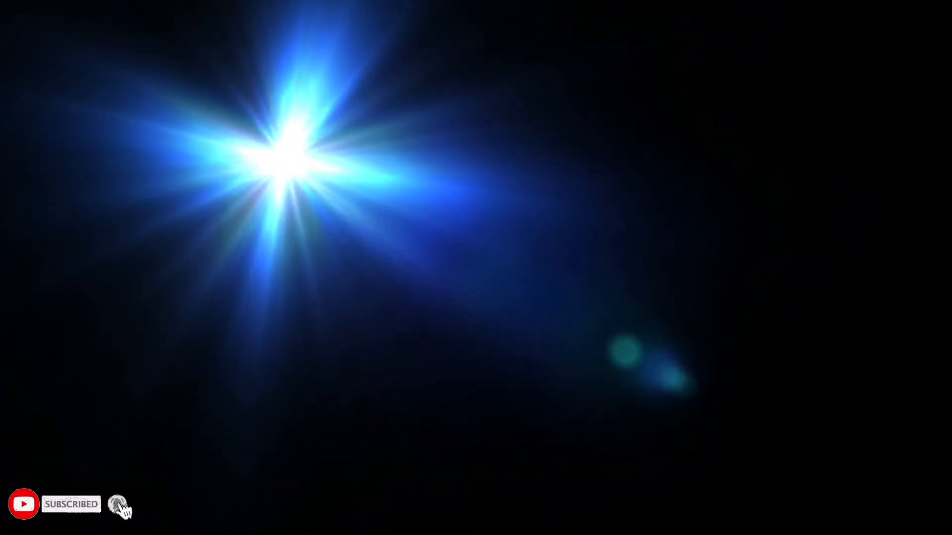
{"action": "left_click", "coordinate": [117, 504]}
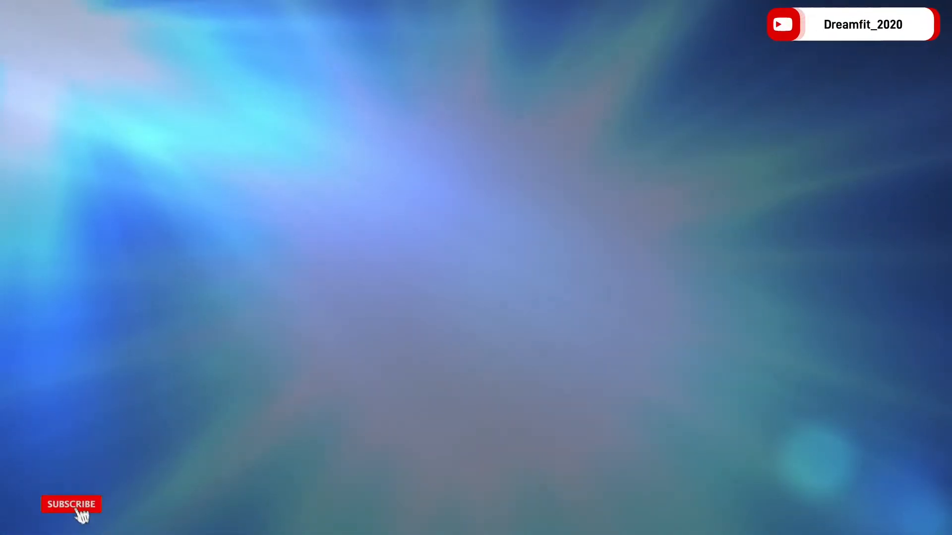
{"action": "left_click", "coordinate": [71, 504]}
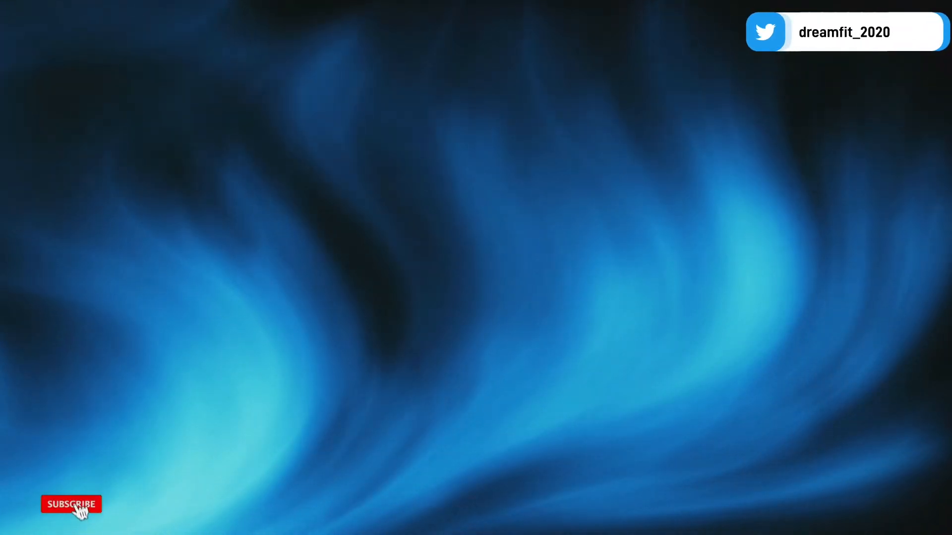
{"action": "left_click", "coordinate": [71, 505]}
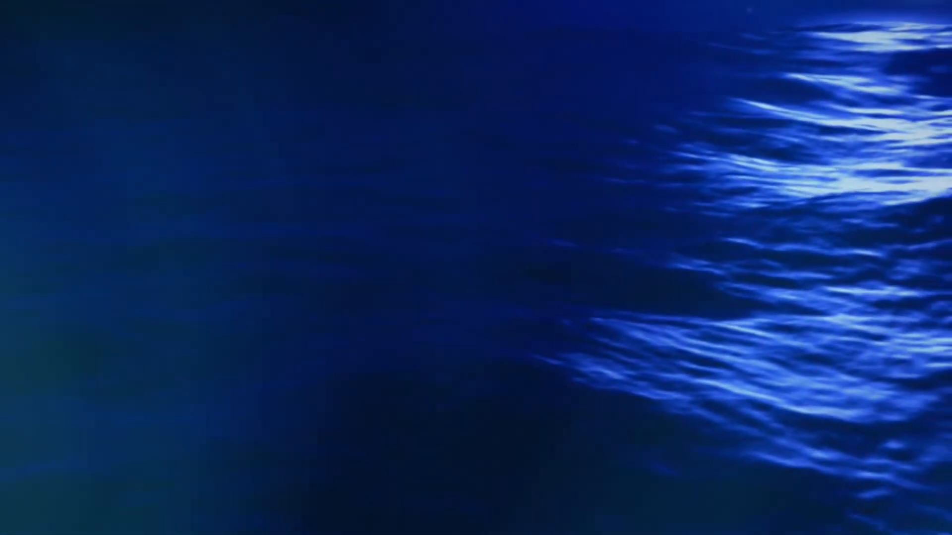
{"action": "left_click", "coordinate": [71, 504]}
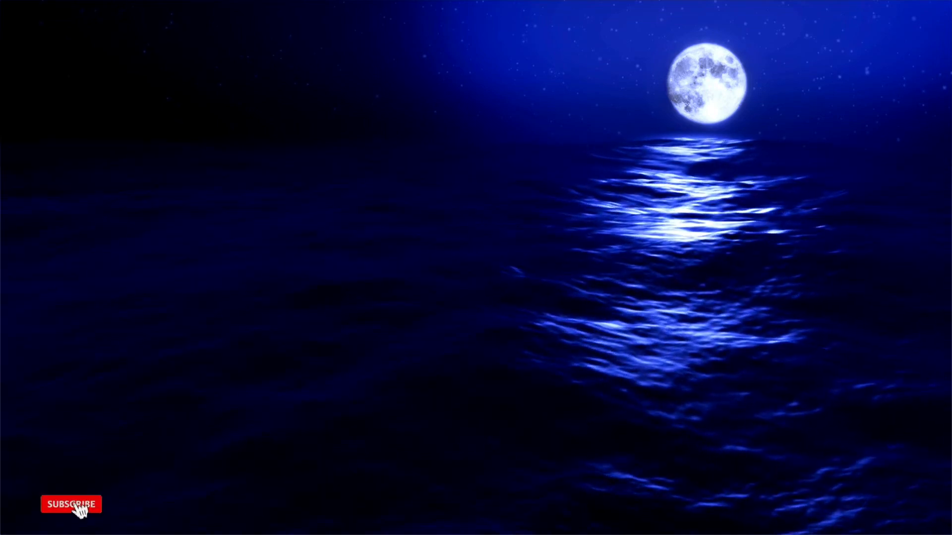
{"action": "left_click", "coordinate": [69, 505]}
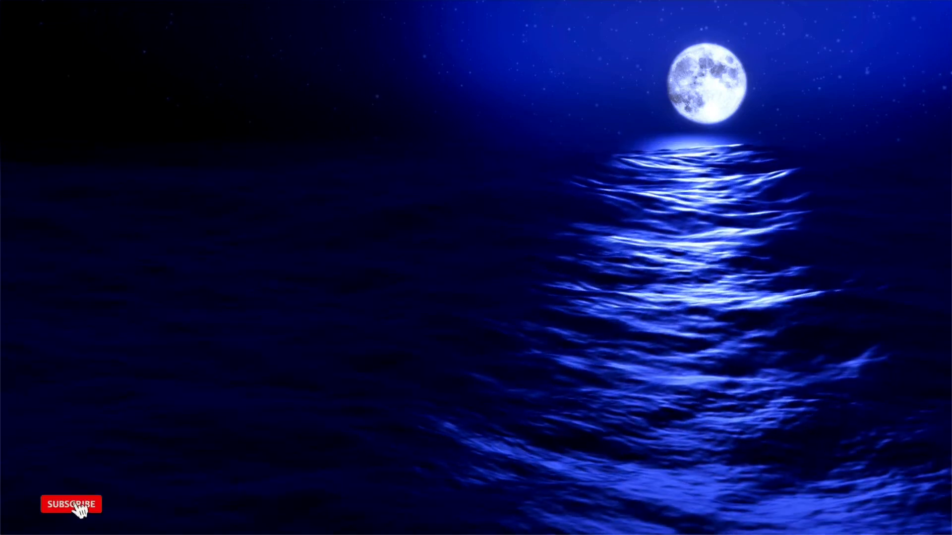
{"action": "left_click", "coordinate": [71, 505]}
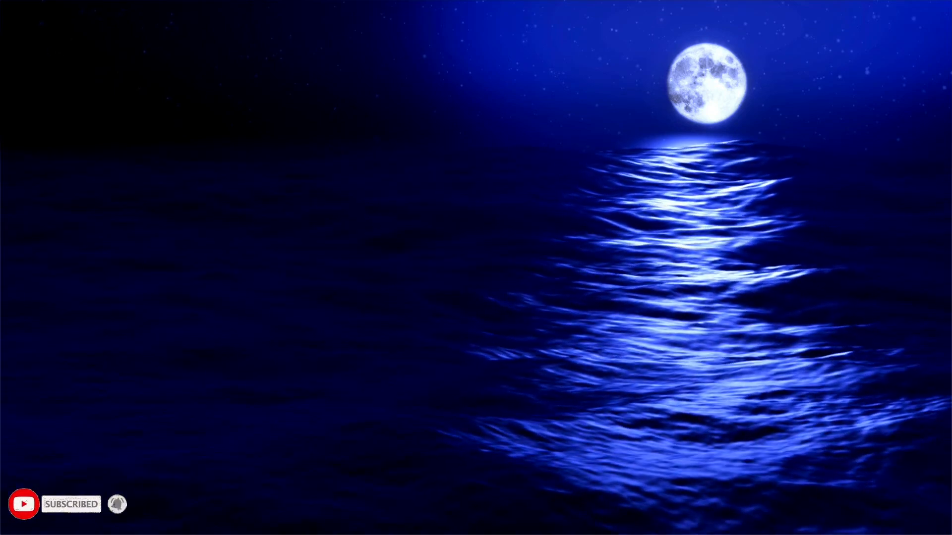